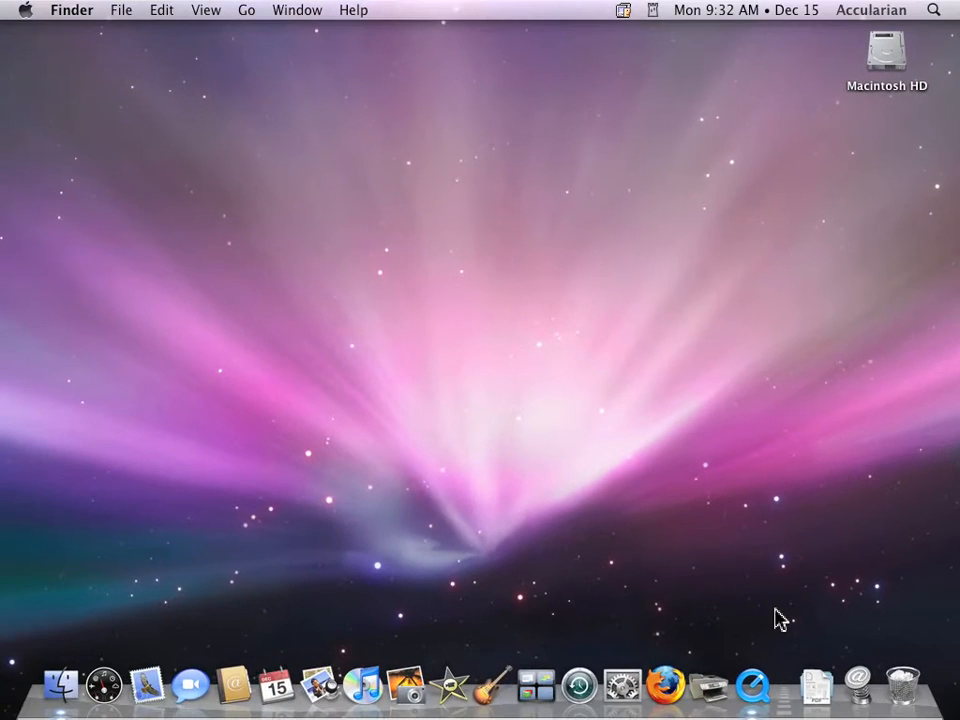
{"action": "mouse_move", "coordinate": [785, 670]}
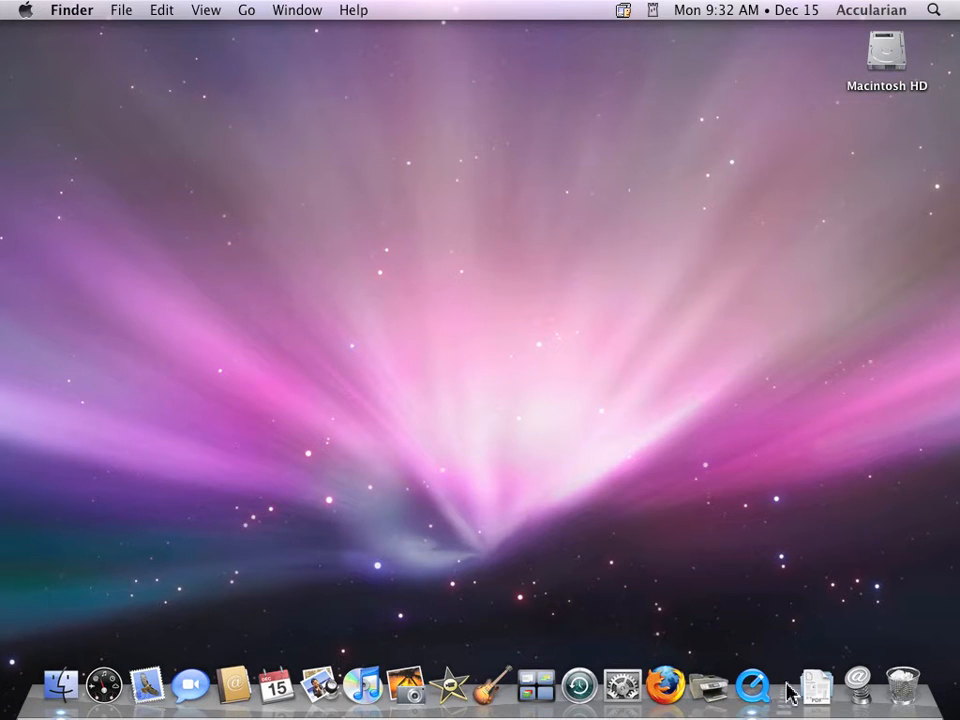
{"action": "mouse_move", "coordinate": [752, 686]}
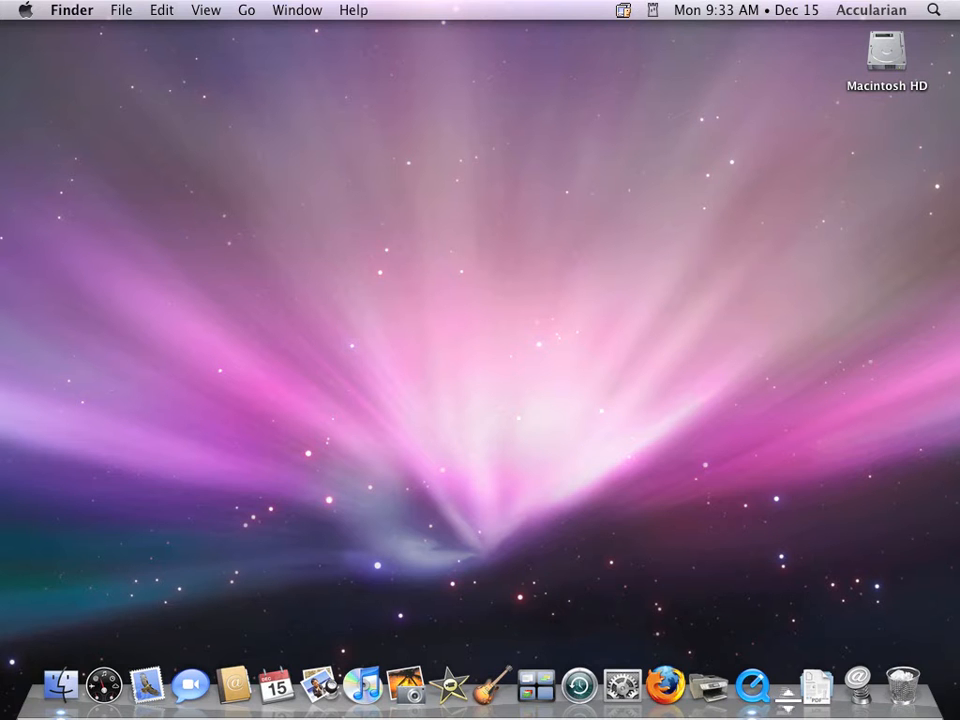
{"action": "mouse_move", "coordinate": [775, 485]}
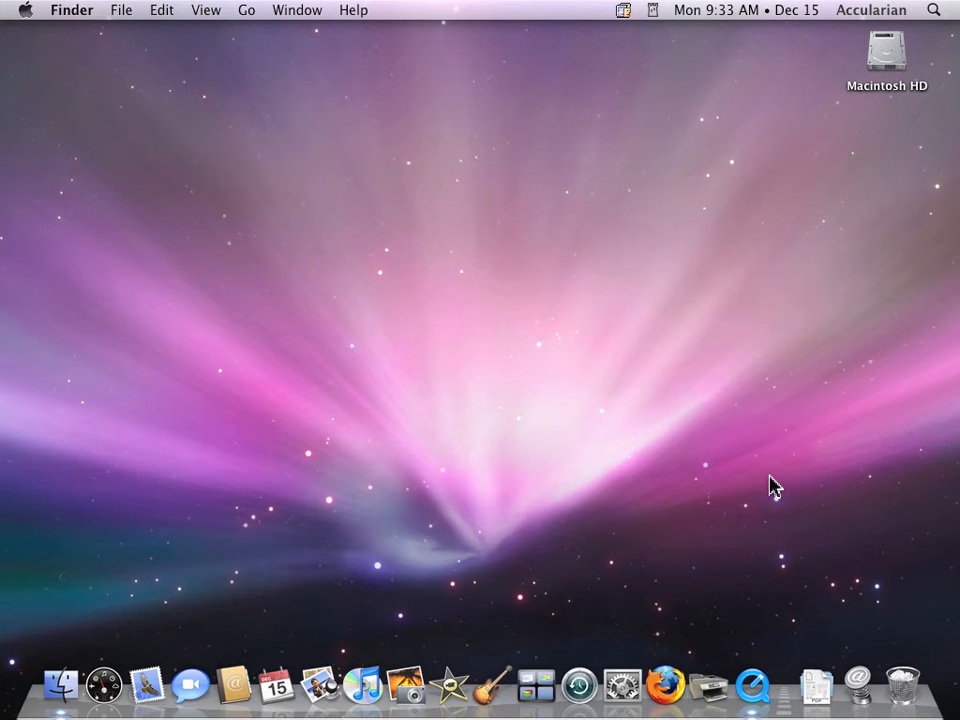